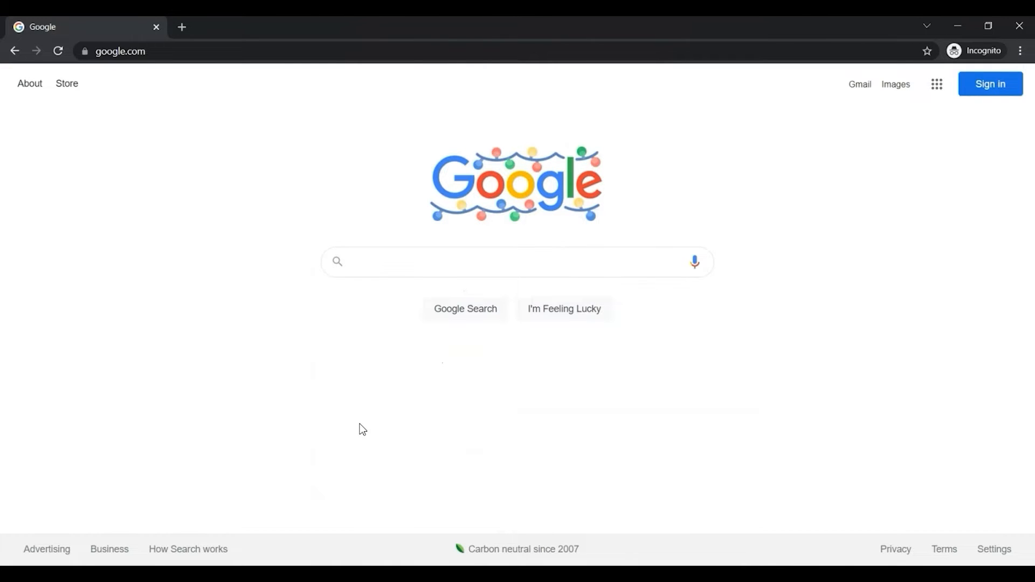
Search Google for 'install weaverbird grasshopper' using the search suggestion
text(install weaver)
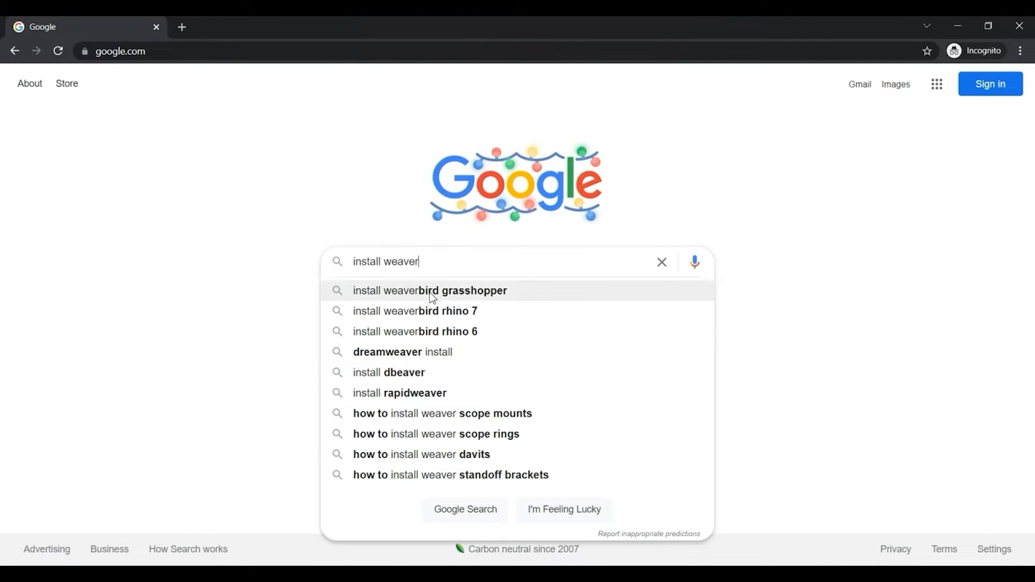
click(429, 291)
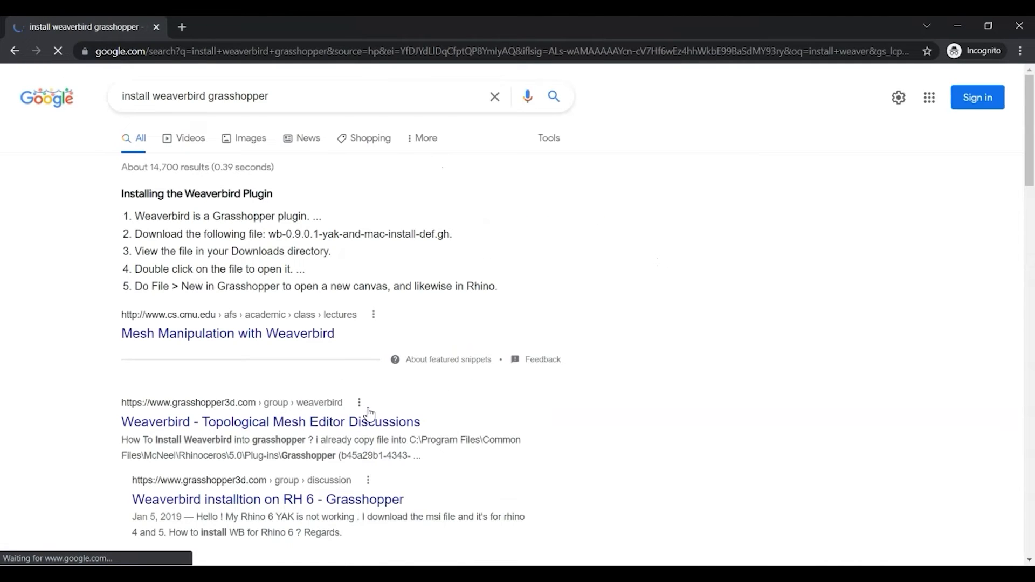
Scroll the results to the Weaverbird – Topological Mesh Editor page on giuliopiacentino.com
scroll(down, 3)
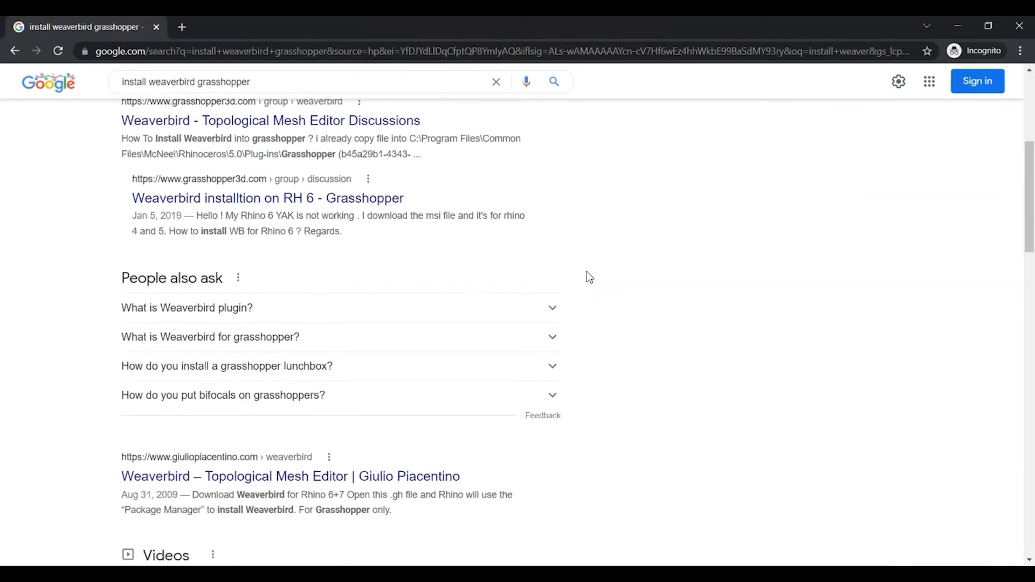
scroll(down, 3)
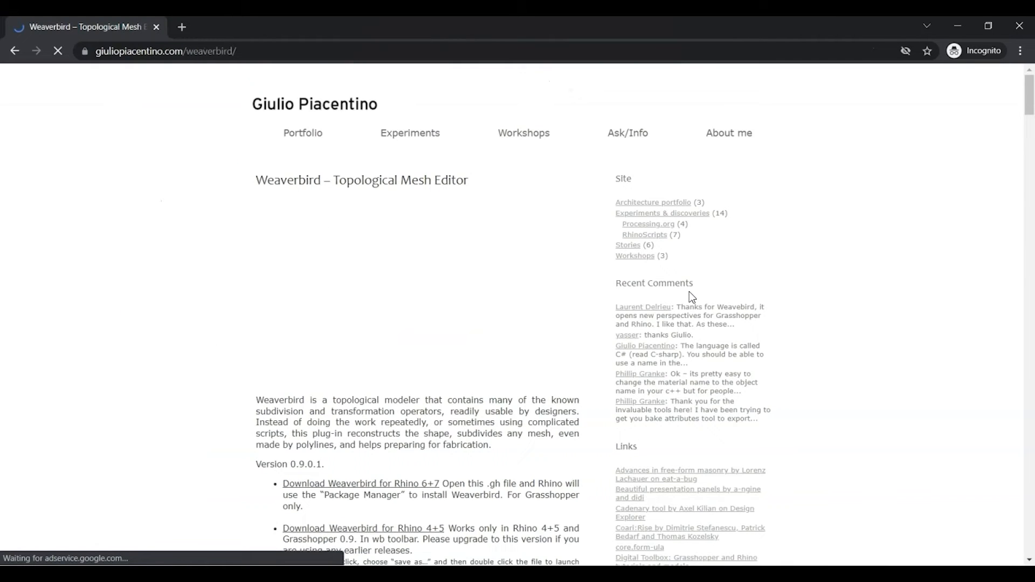
Download Weaverbird for Rhino 6+7 from the Weaverbird page
scroll(down, 3)
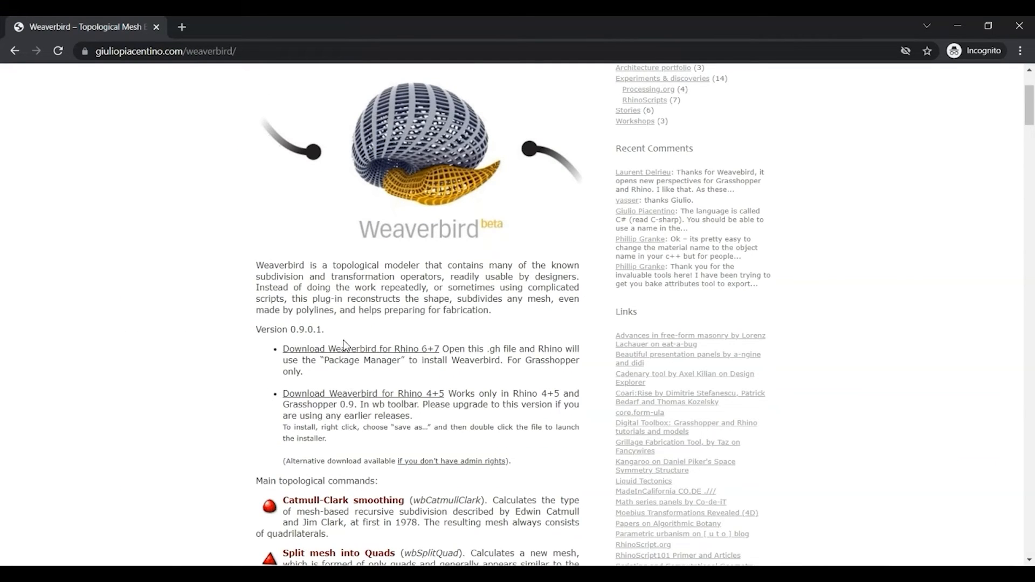
mouse_move(394, 376)
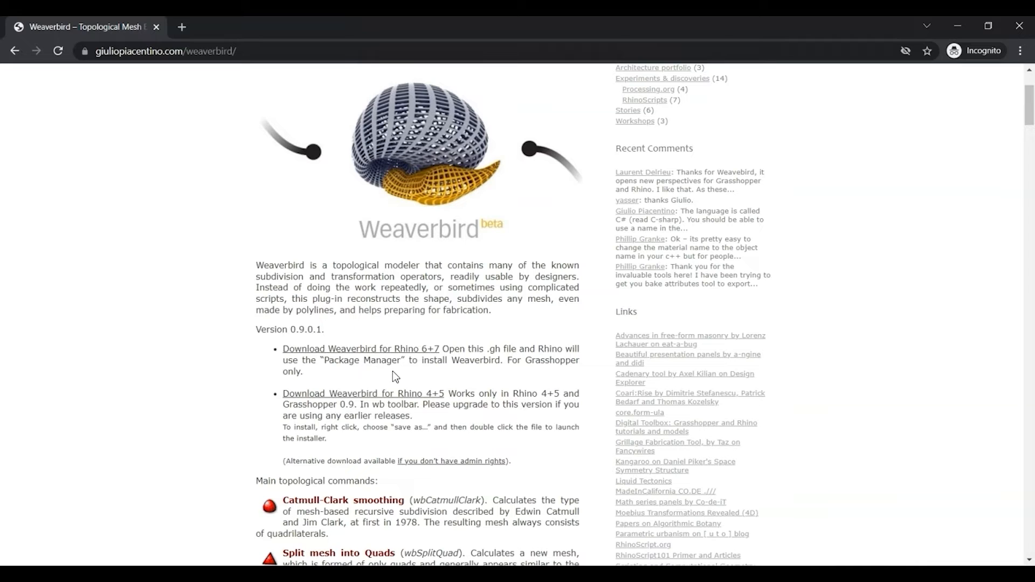
click(362, 349)
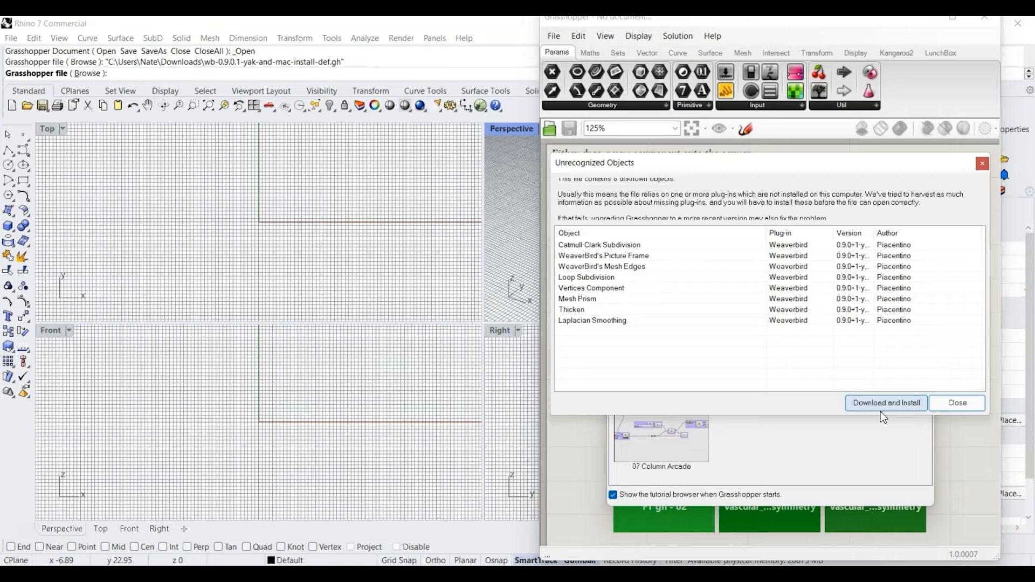
mouse_move(898, 408)
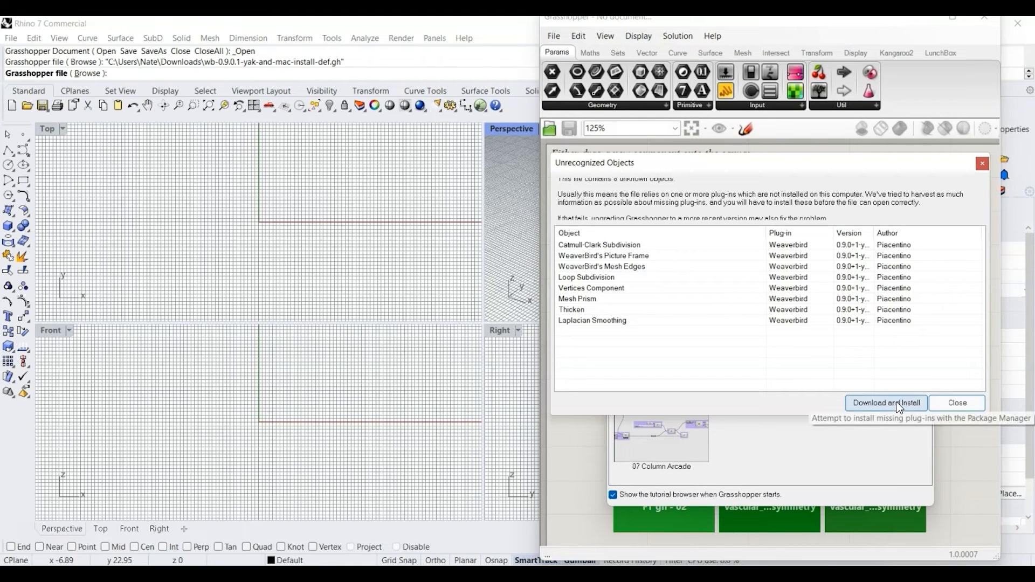
Download and install the eight missing Weaverbird components, then dismiss the report and warning
click(886, 403)
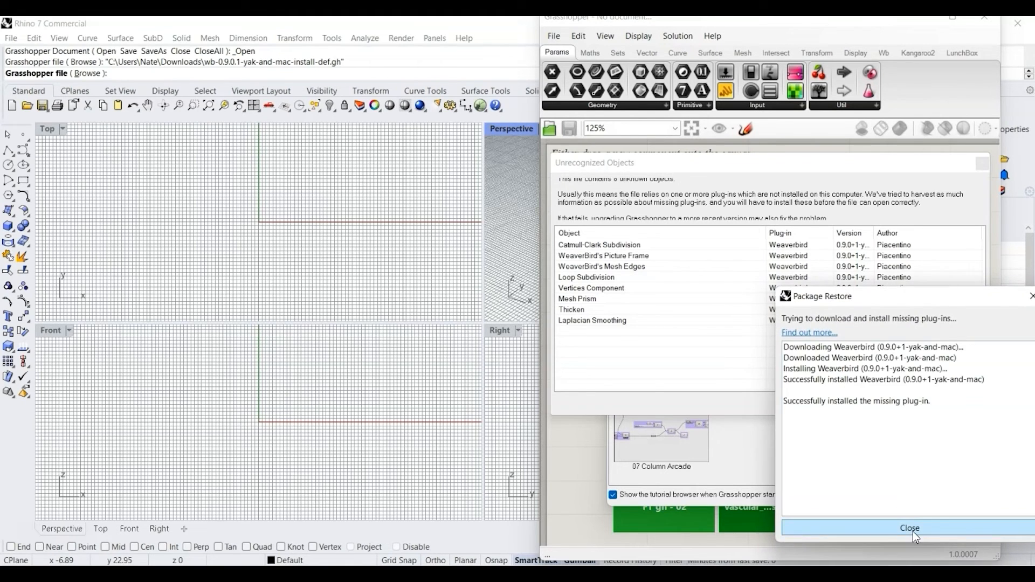
click(910, 527)
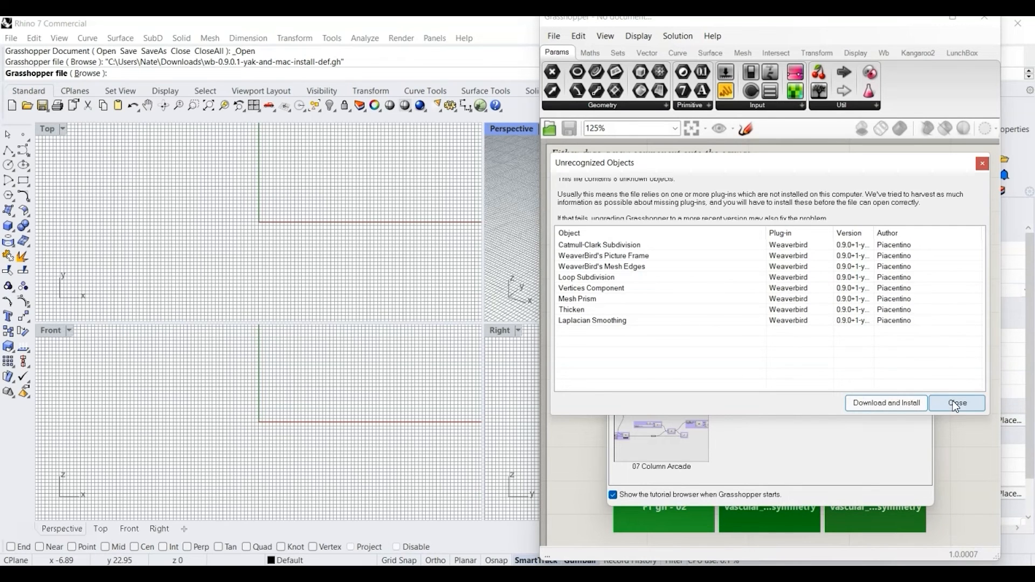
click(956, 403)
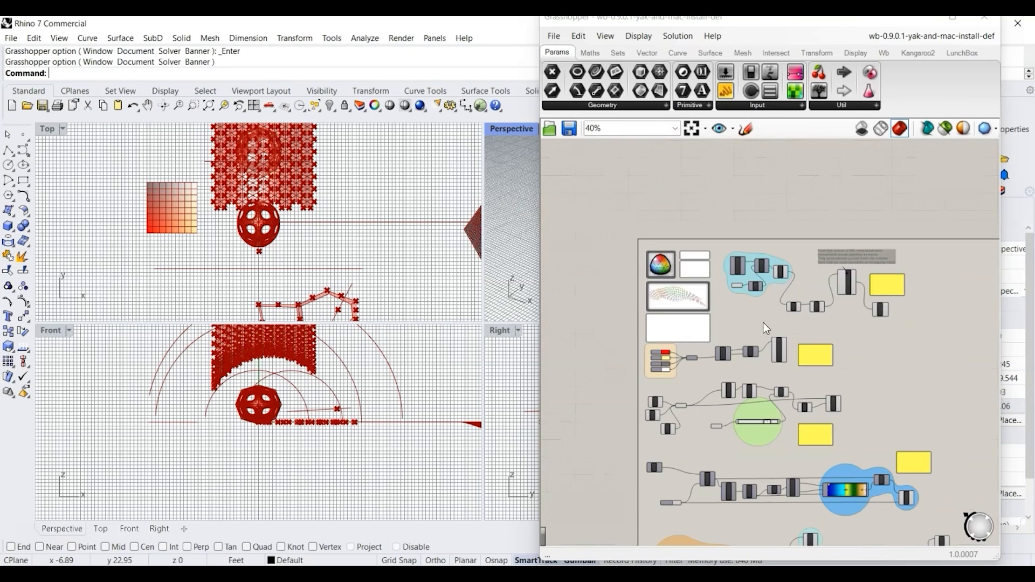
Zoom out the Grasshopper canvas to view the wb-0.9.0.1 definition's component groups
scroll(down, 3)
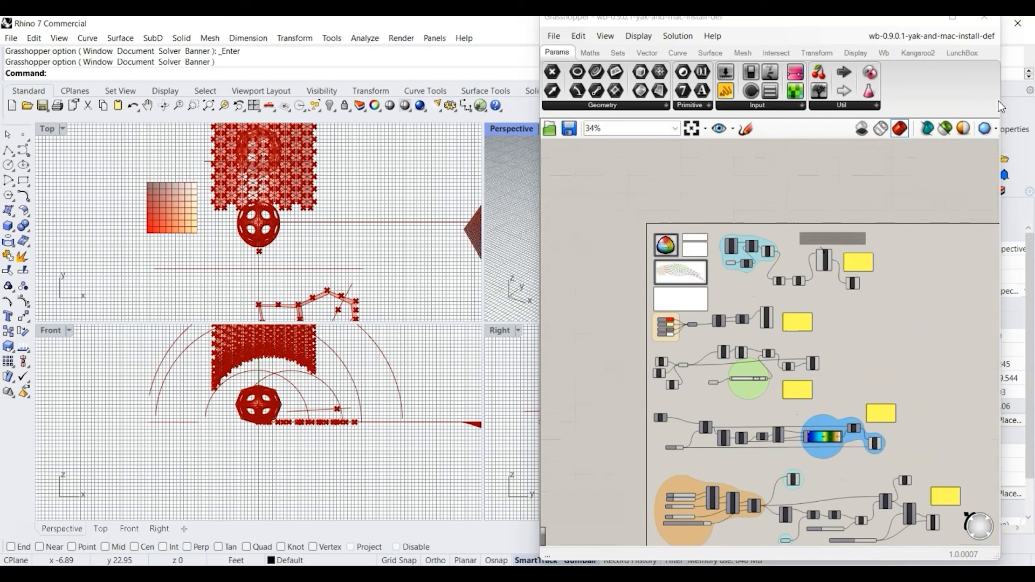